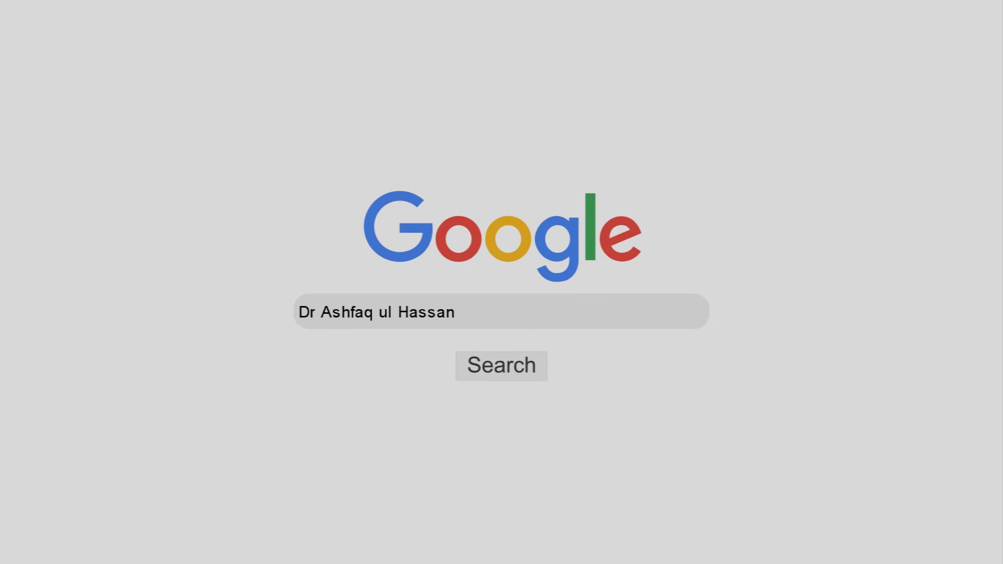
# Play the intro so the 'Dr Ashfaq ul Hassan' Google search page flips away to grey
pyautogui.click(501, 365)
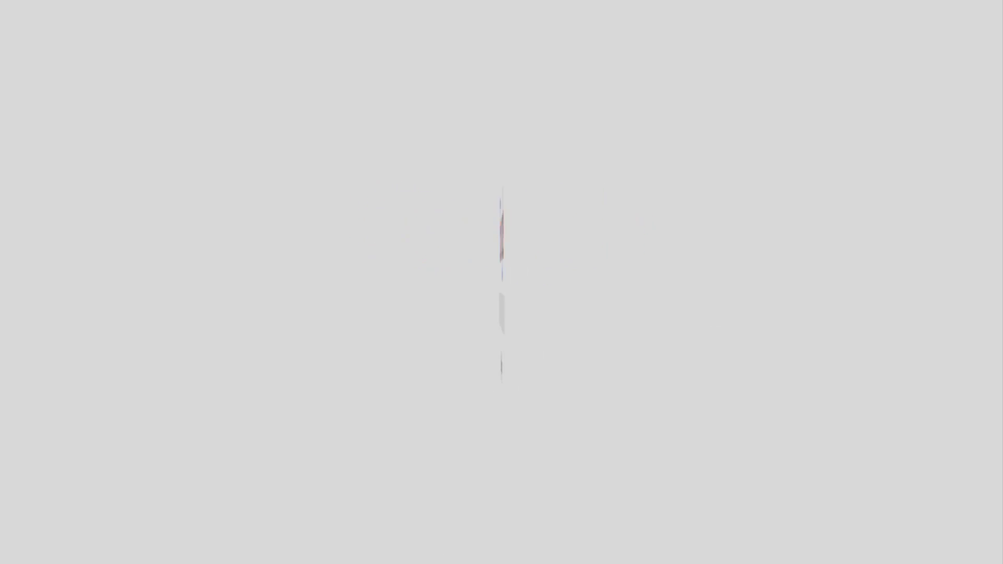